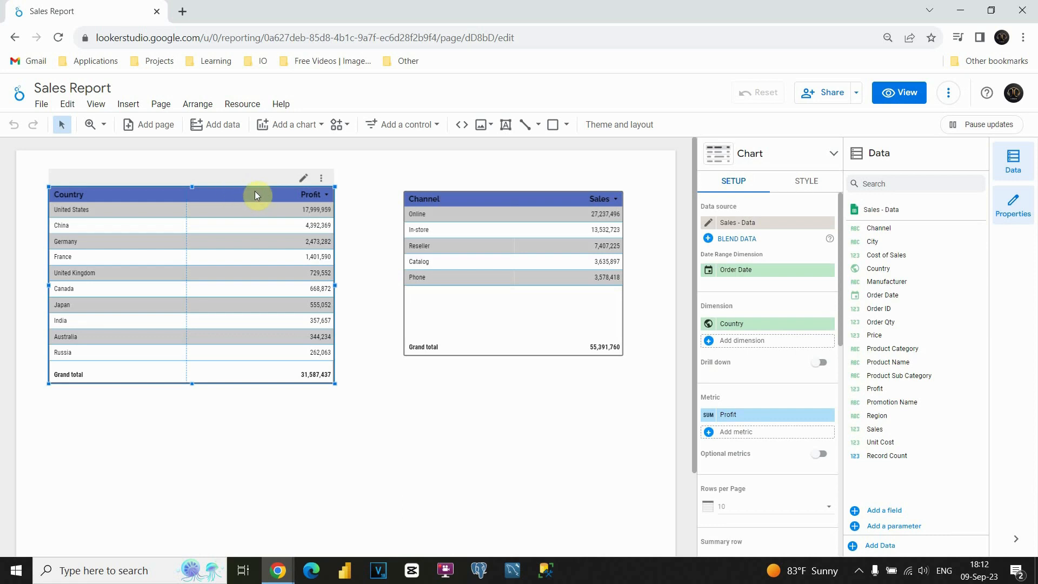
mouse_move(273, 266)
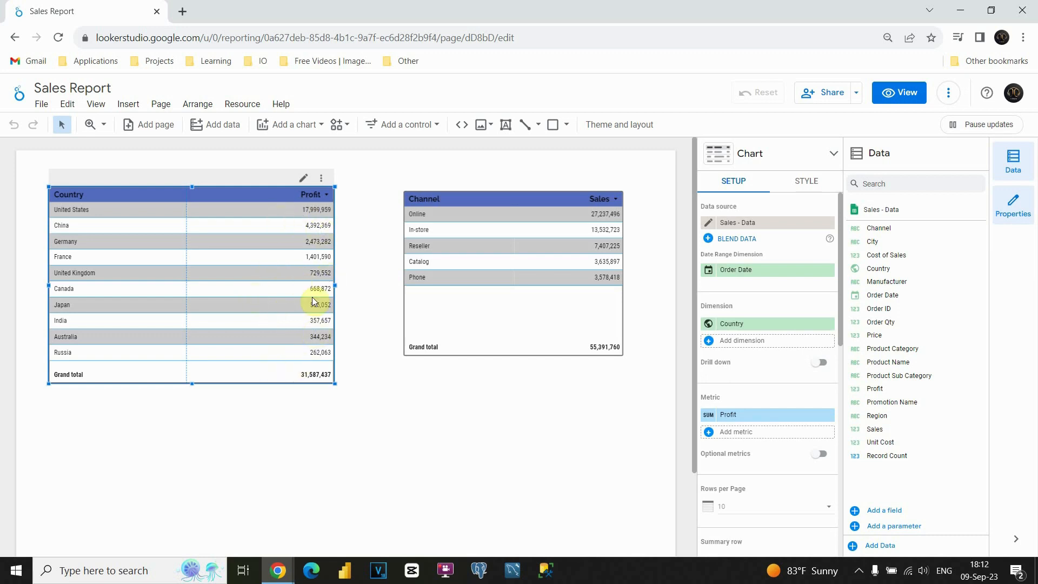
mouse_move(263, 364)
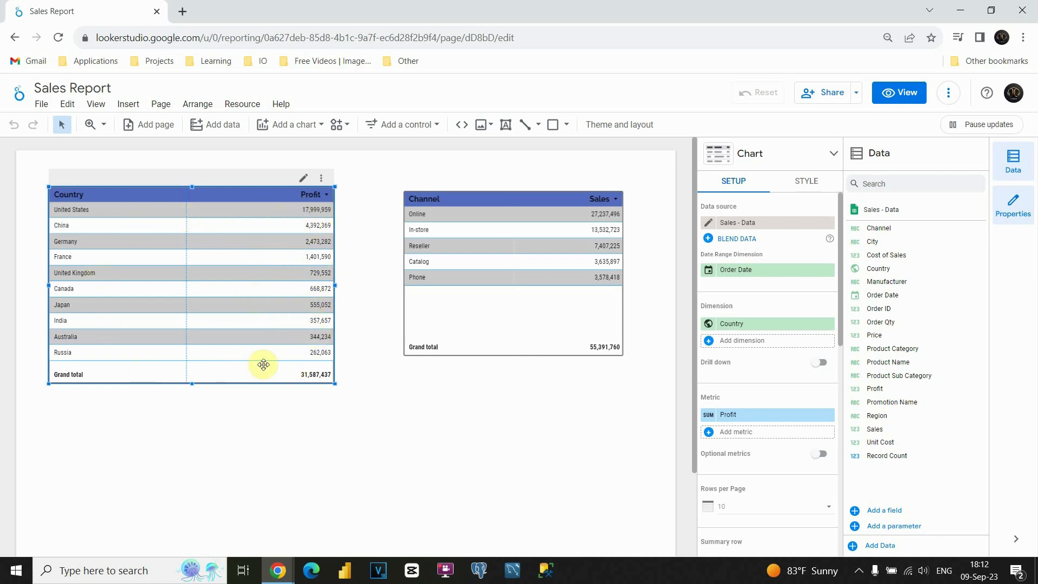
mouse_move(270, 358)
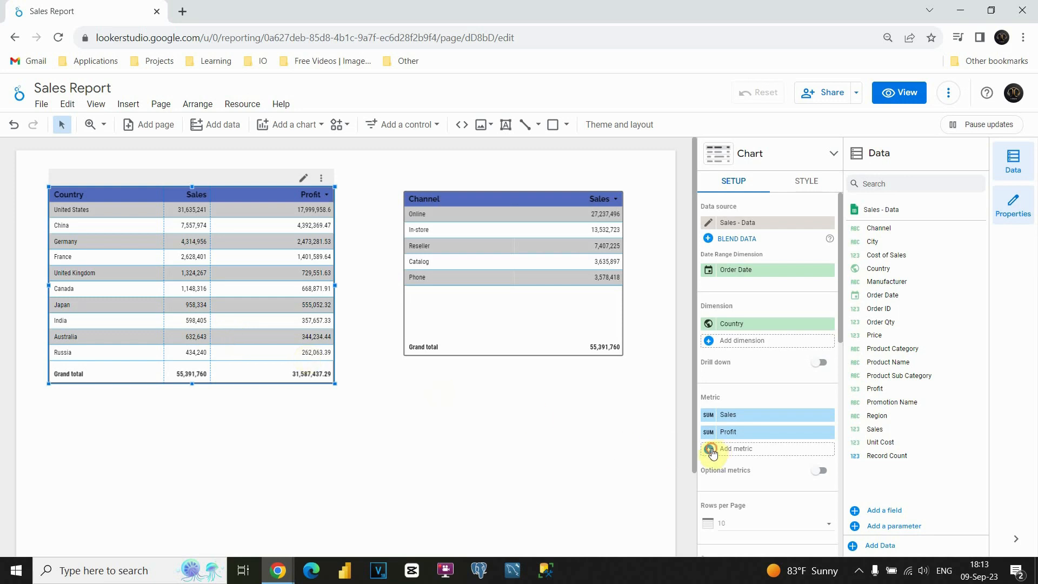
- Search 'cos' in the metric picker and add Cost of Sales to the Country table
click(741, 448)
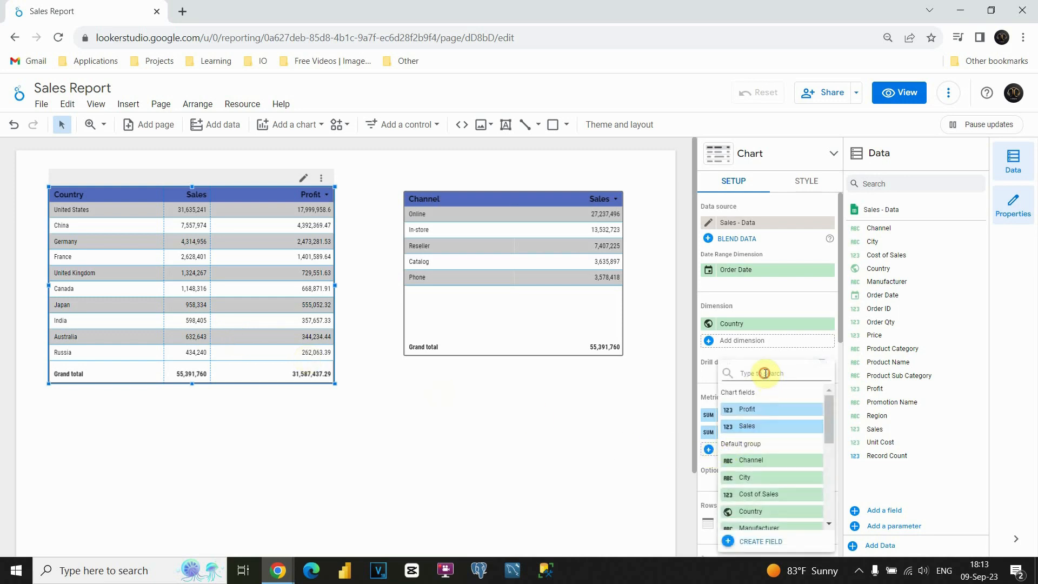
text(cos)
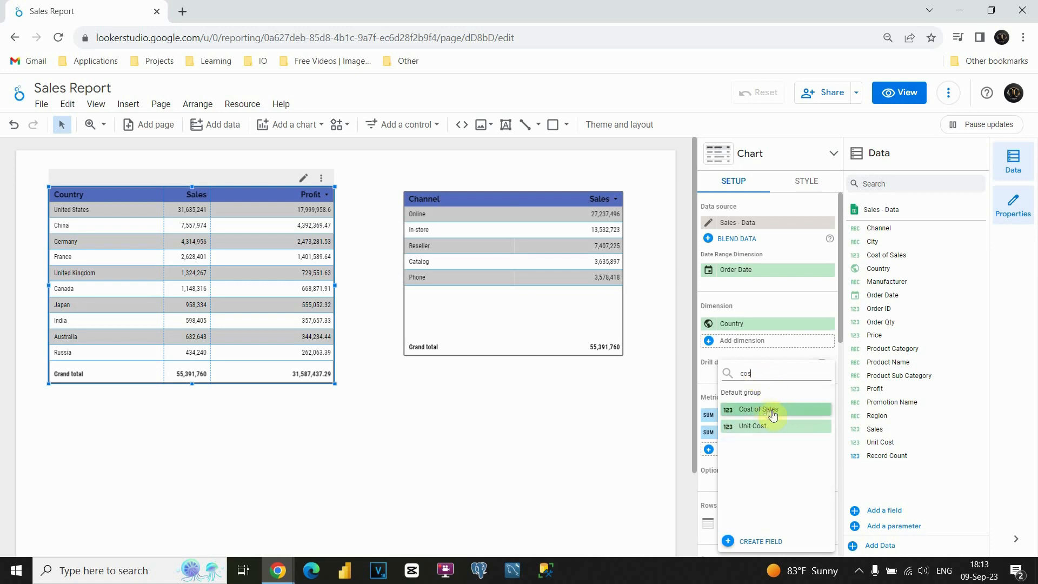
click(751, 409)
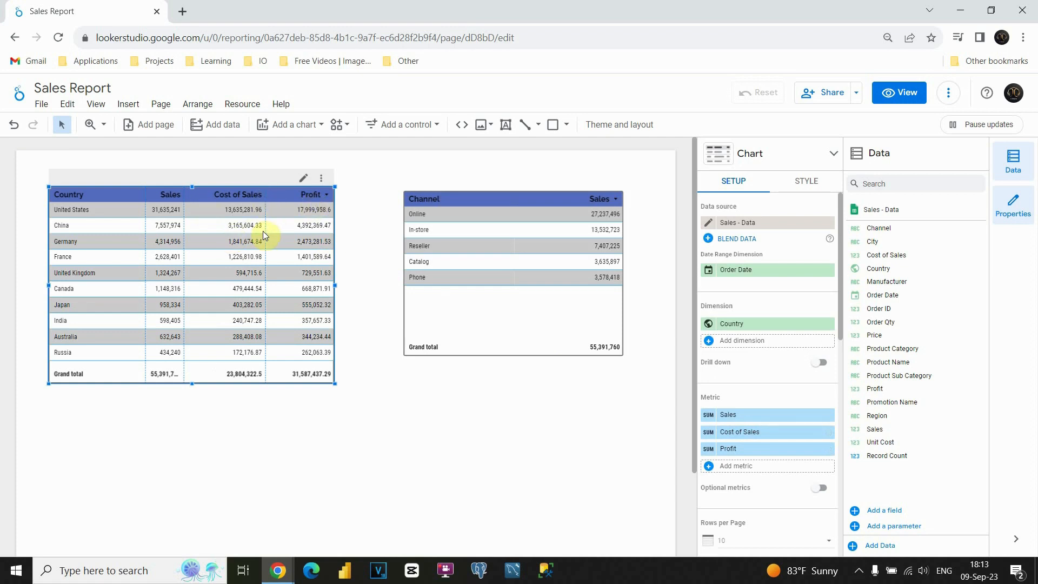
mouse_move(491, 183)
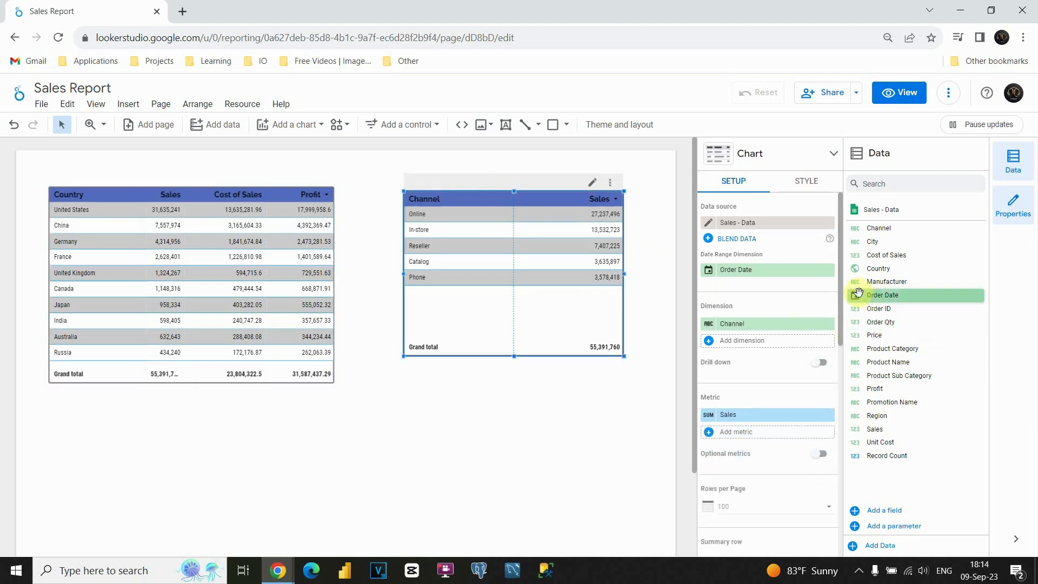
mouse_move(884, 415)
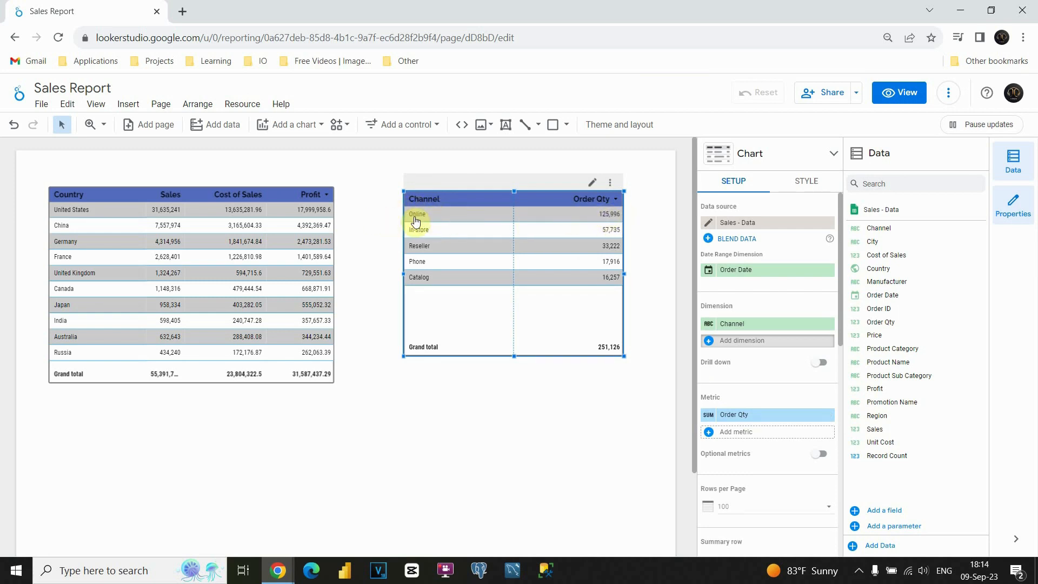
mouse_move(450, 249)
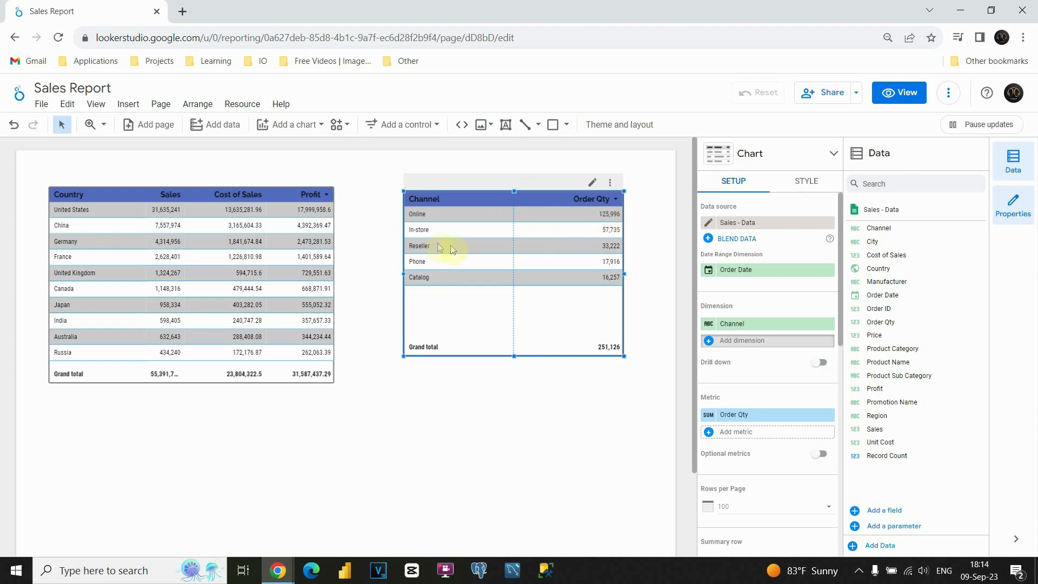
mouse_move(602, 242)
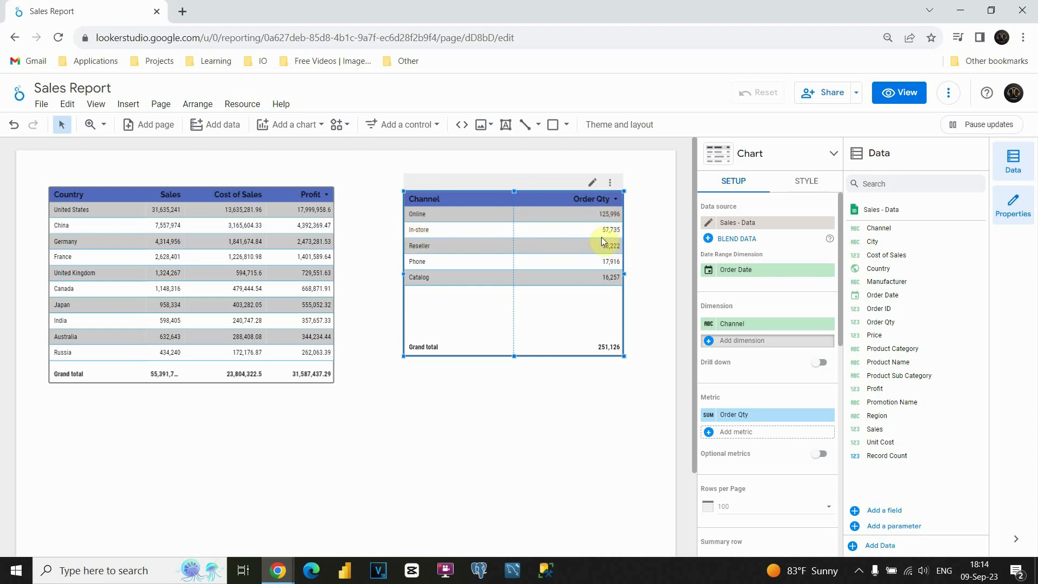